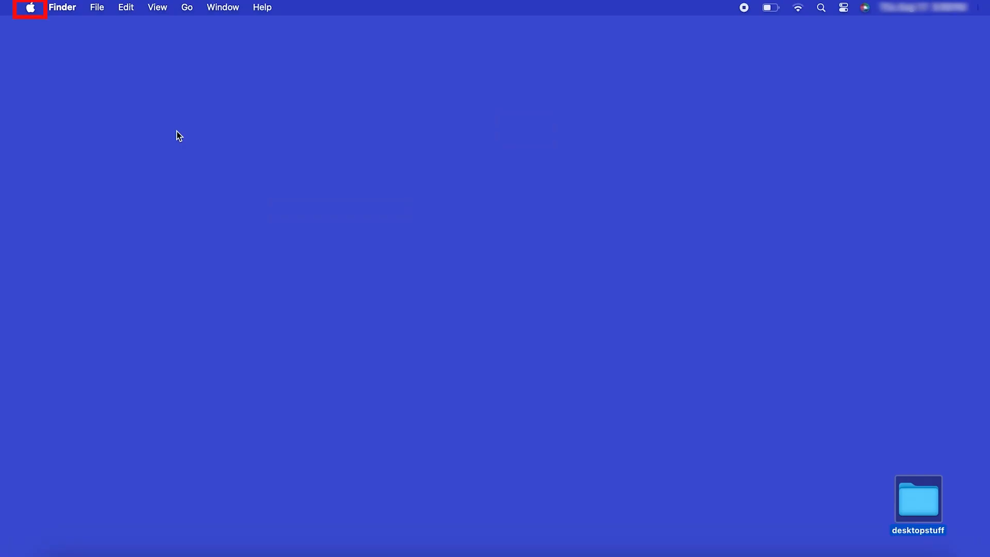
# - Go from the Apple menu to System Settings > Printers & Scanners and start adding a printer
pyautogui.click(29, 6)
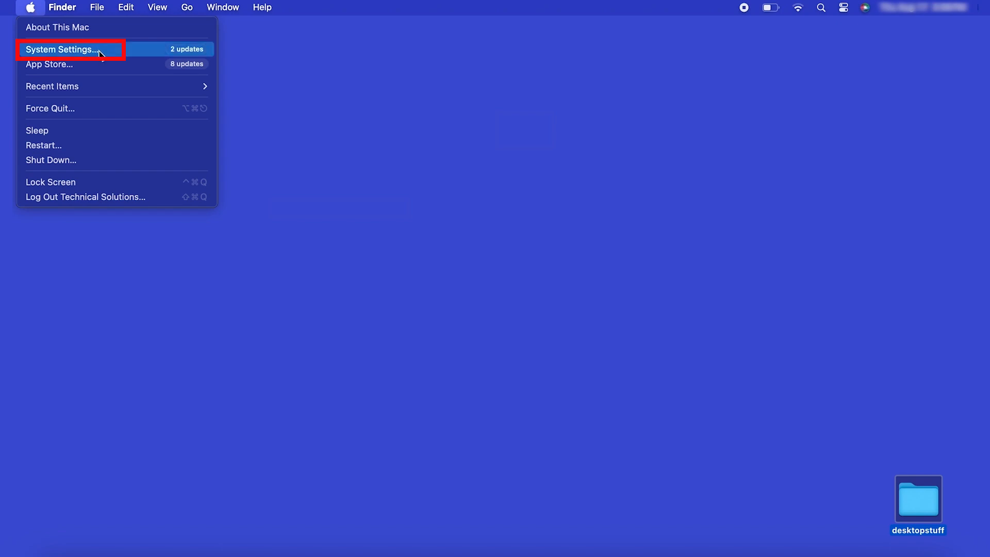
pyautogui.click(64, 48)
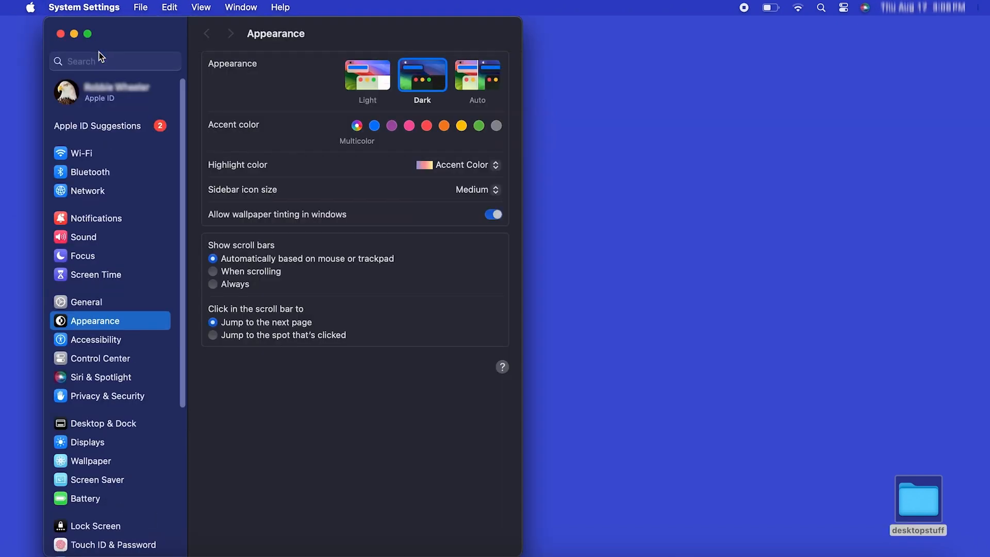
pyautogui.scroll(-3)
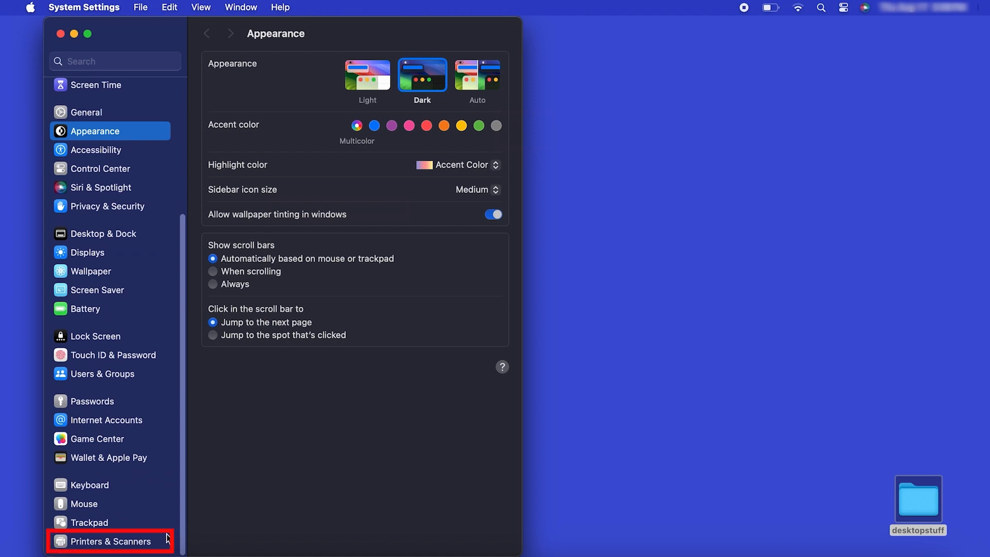
pyautogui.click(111, 541)
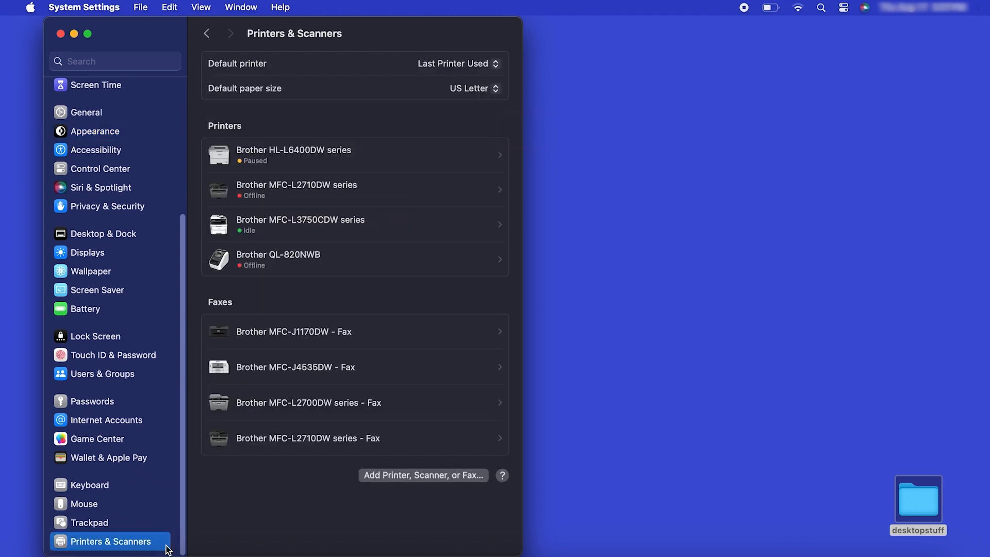
pyautogui.click(423, 475)
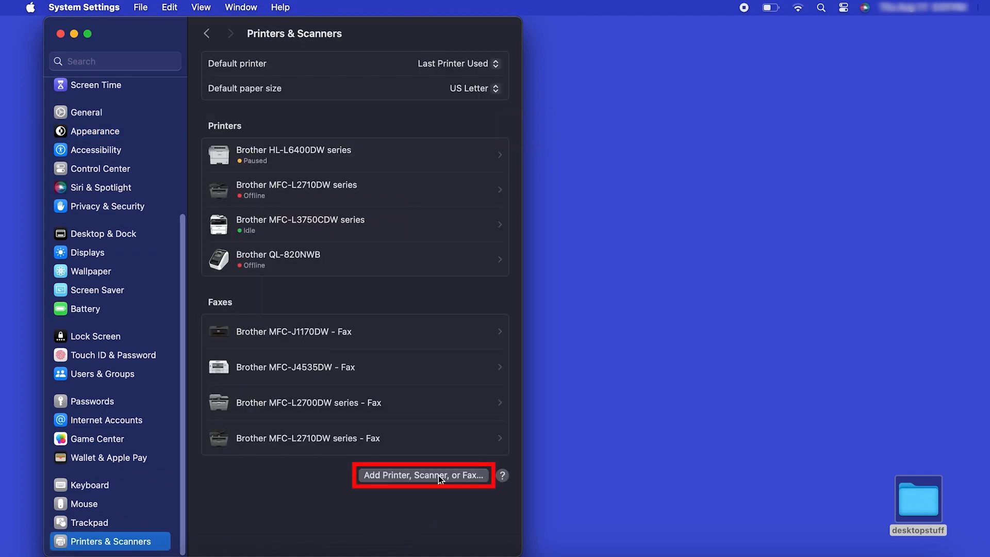
# - Add the Brother HL-L2467DW from the found printers list
pyautogui.click(422, 475)
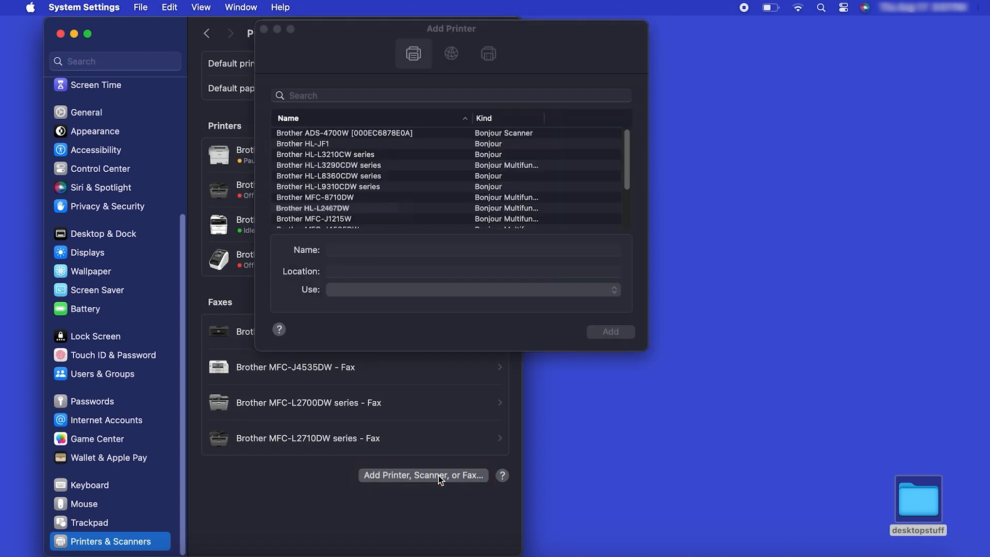
pyautogui.click(338, 209)
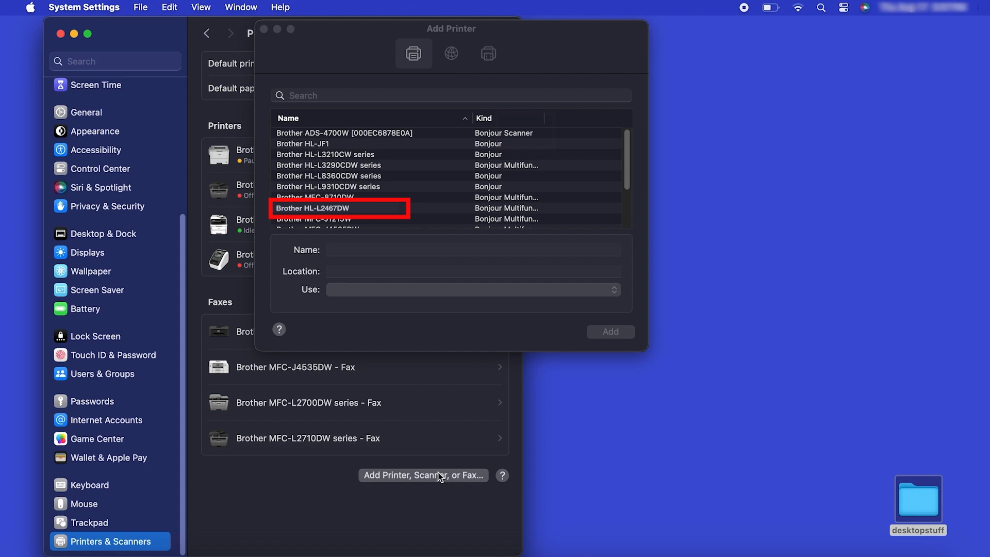
pyautogui.click(339, 208)
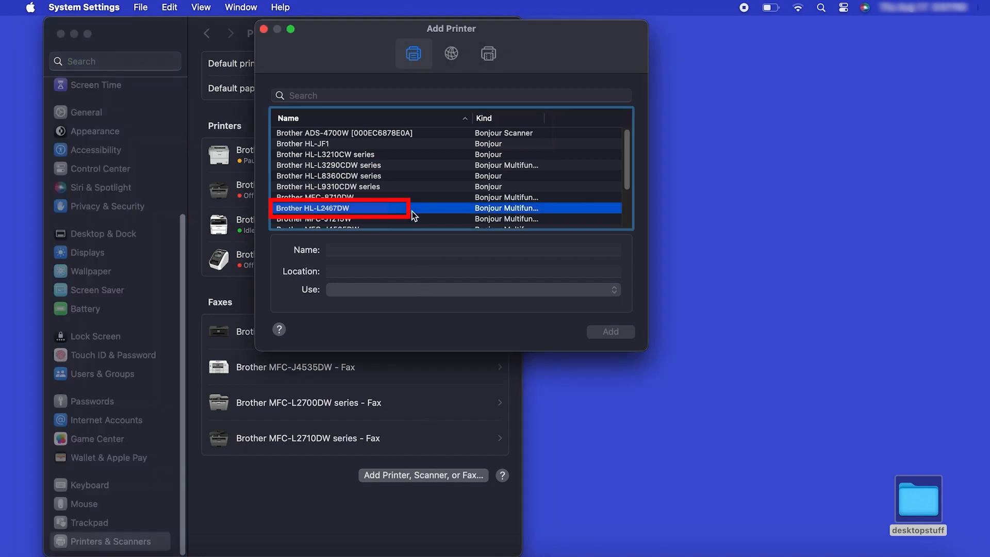
pyautogui.click(338, 209)
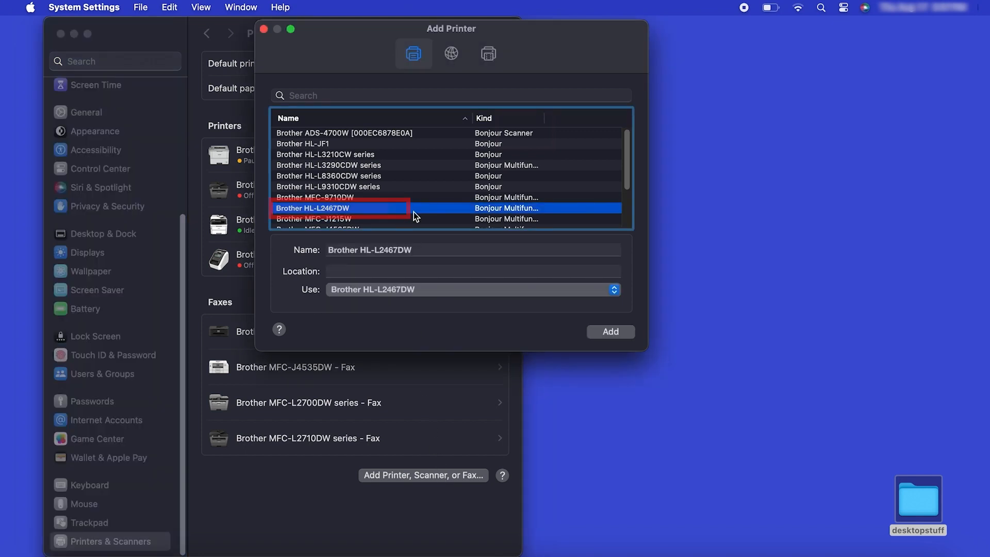
pyautogui.click(611, 332)
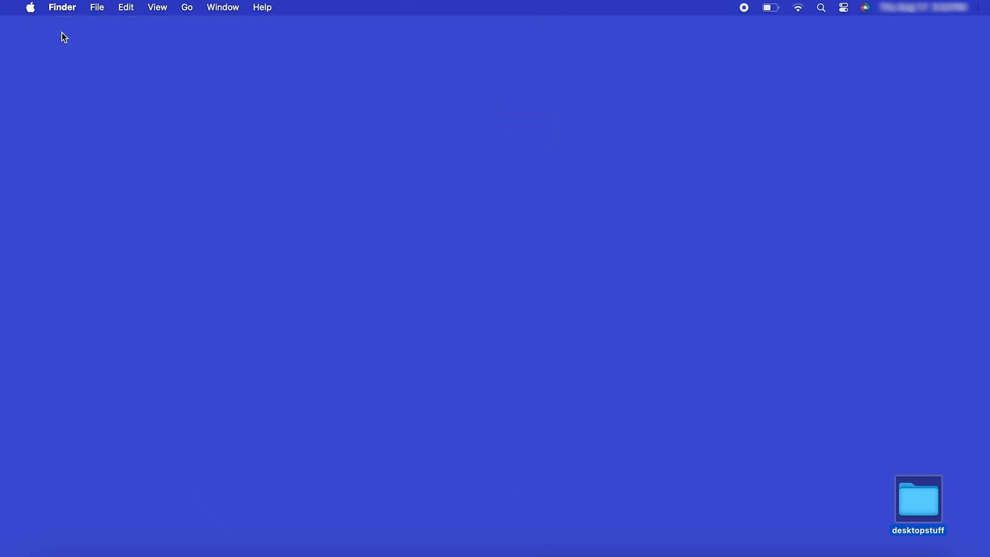
# - Launch App Store from Finder's Go > Applications folder
pyautogui.click(191, 7)
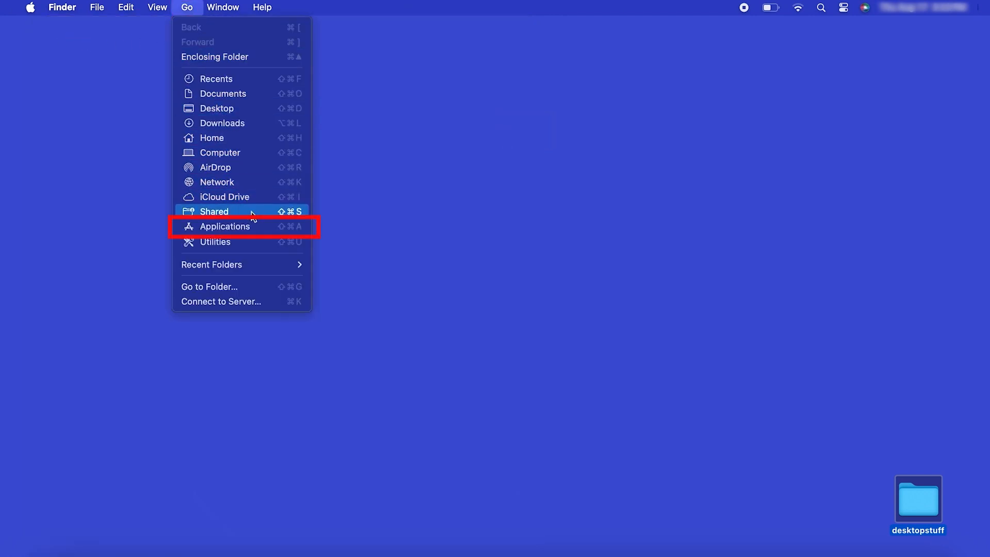
pyautogui.click(225, 226)
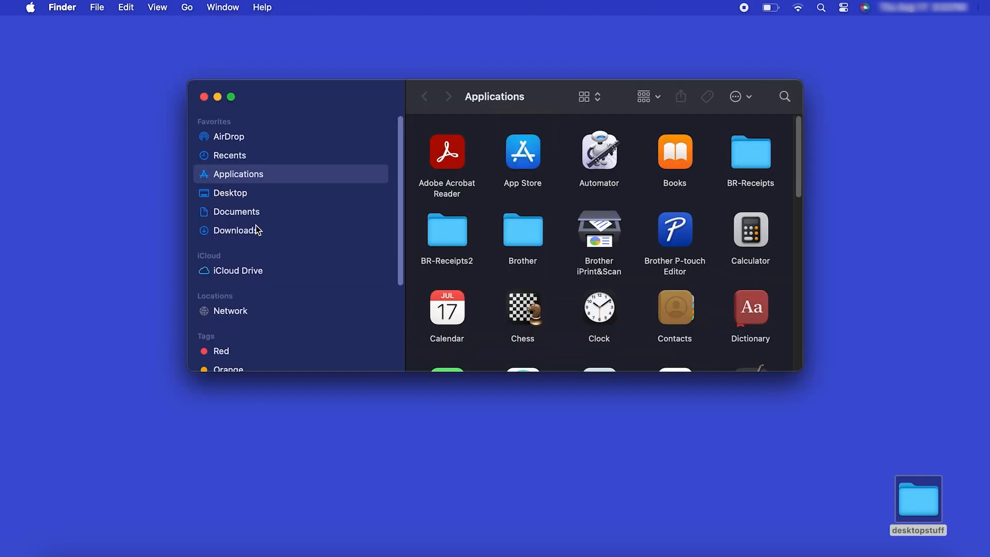
pyautogui.click(523, 160)
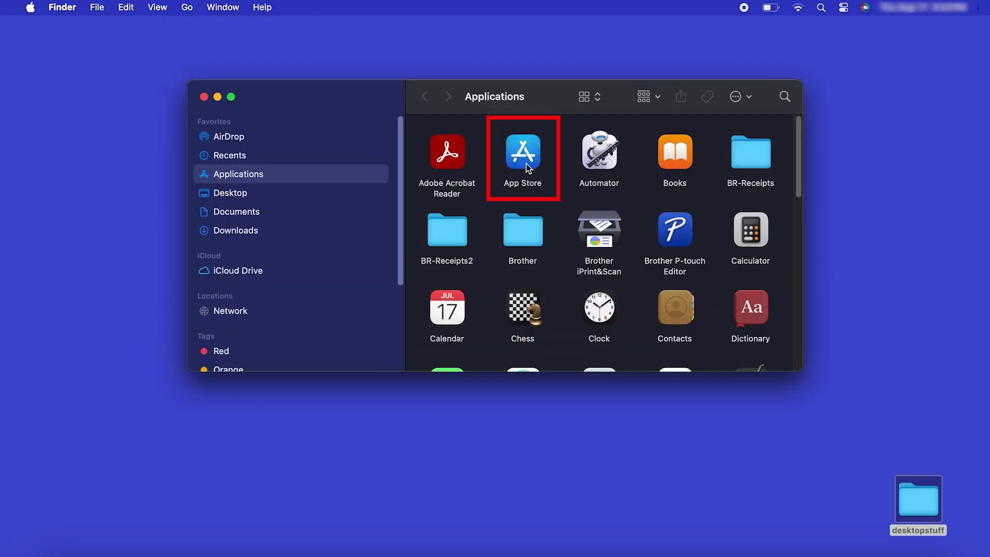
pyautogui.doubleClick(523, 152)
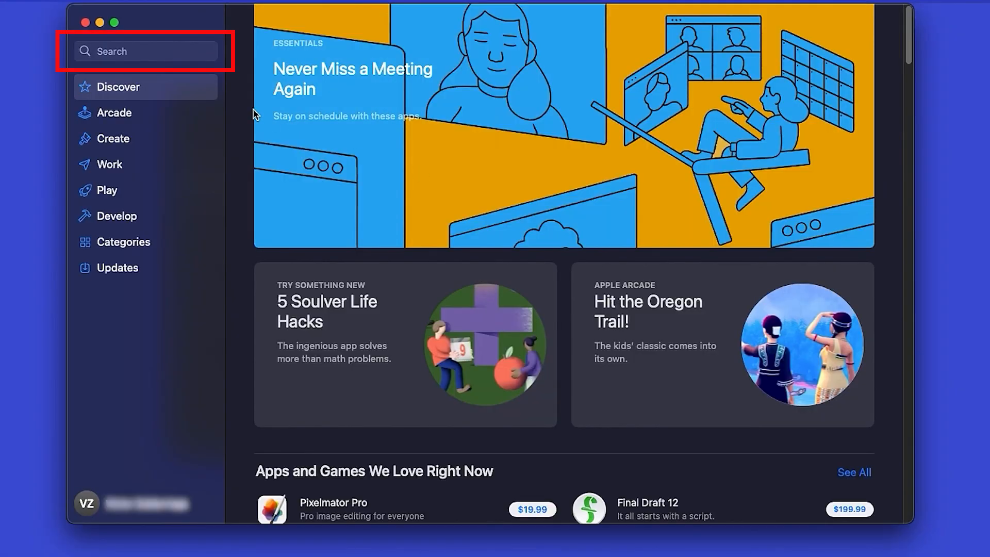
# - Search App Store for 'brother iprint&s', download Brother iPrint&Scan and launch it
pyautogui.click(146, 51)
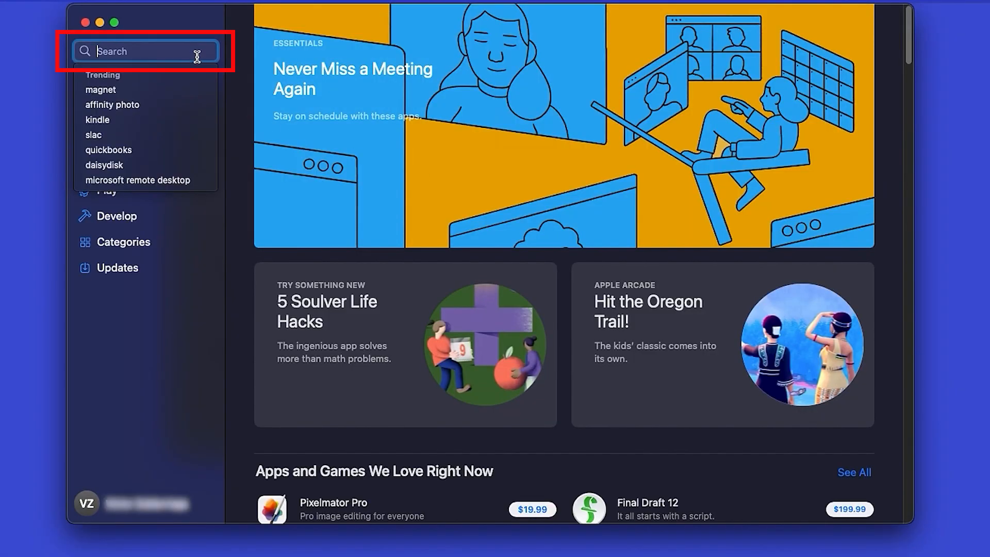
pyautogui.write('brother iprint&scan')
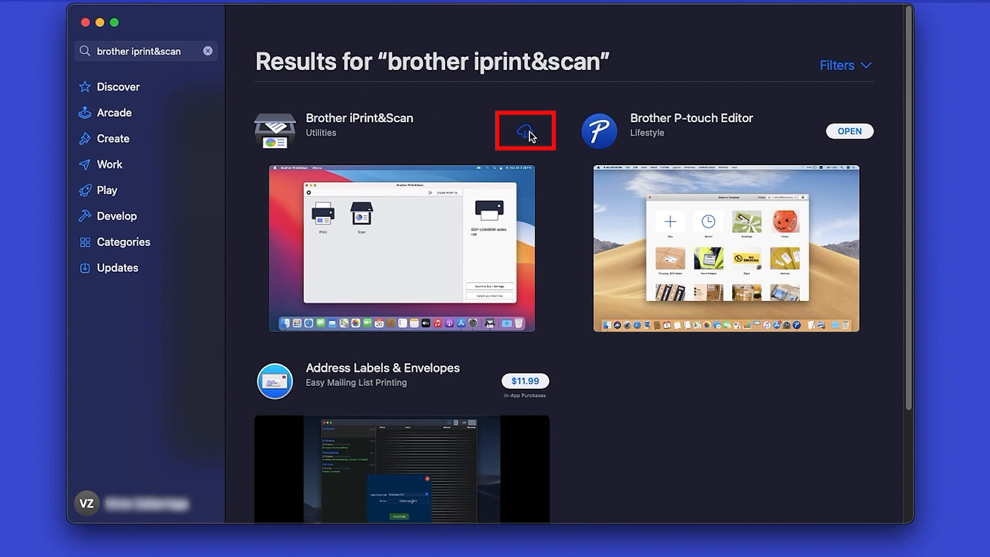
pyautogui.click(524, 127)
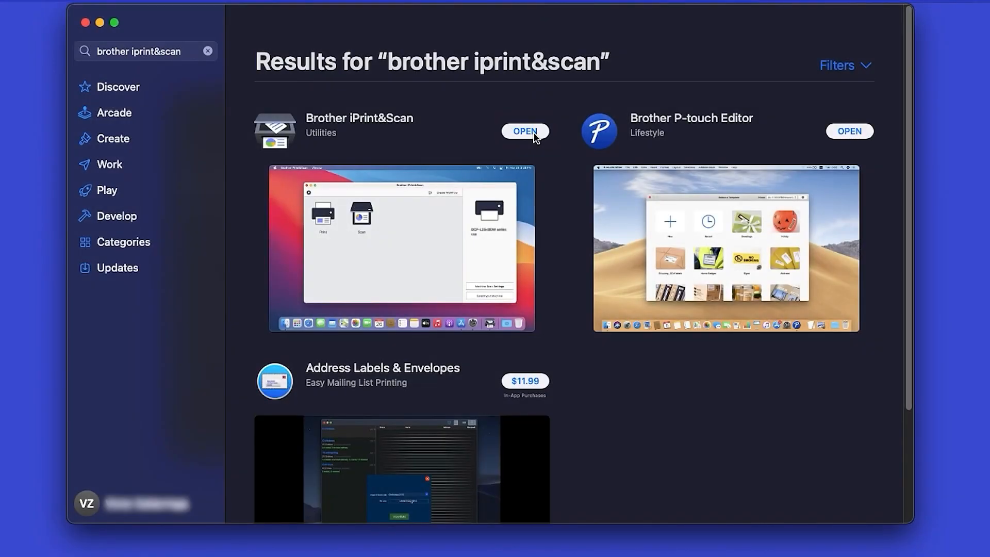
pyautogui.click(525, 131)
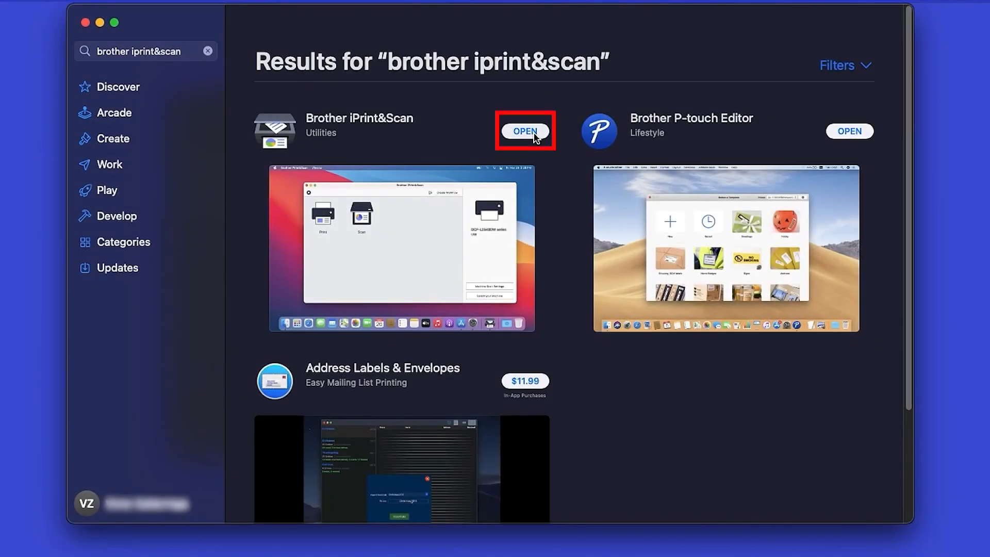
pyautogui.click(525, 131)
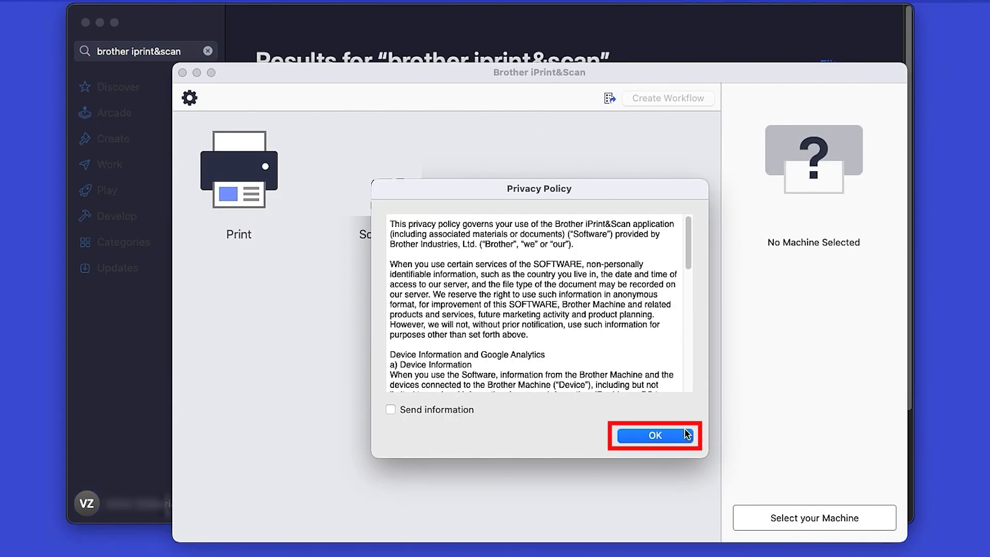
# - Accept the privacy policy and select HL-L2467DW under Network as the machine in use
pyautogui.click(653, 435)
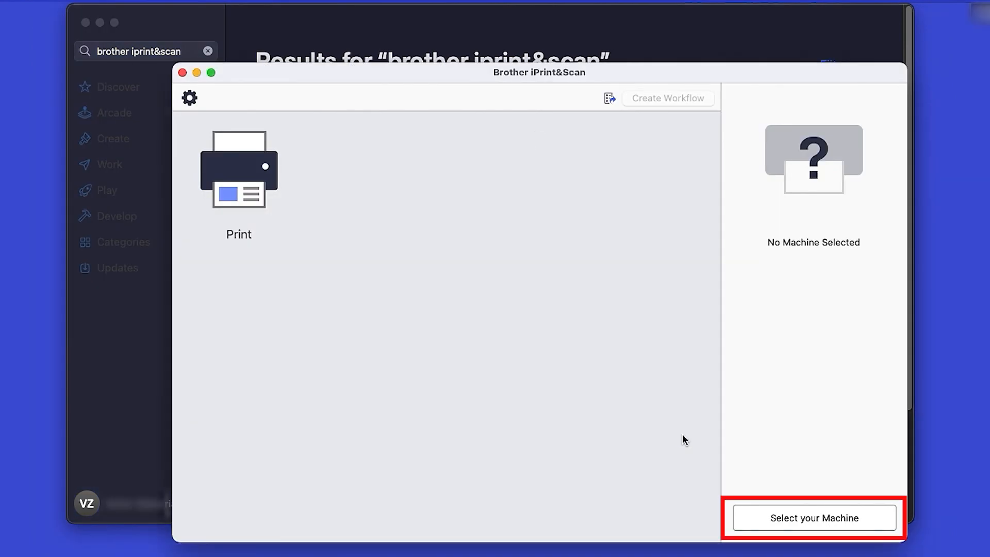
pyautogui.click(812, 518)
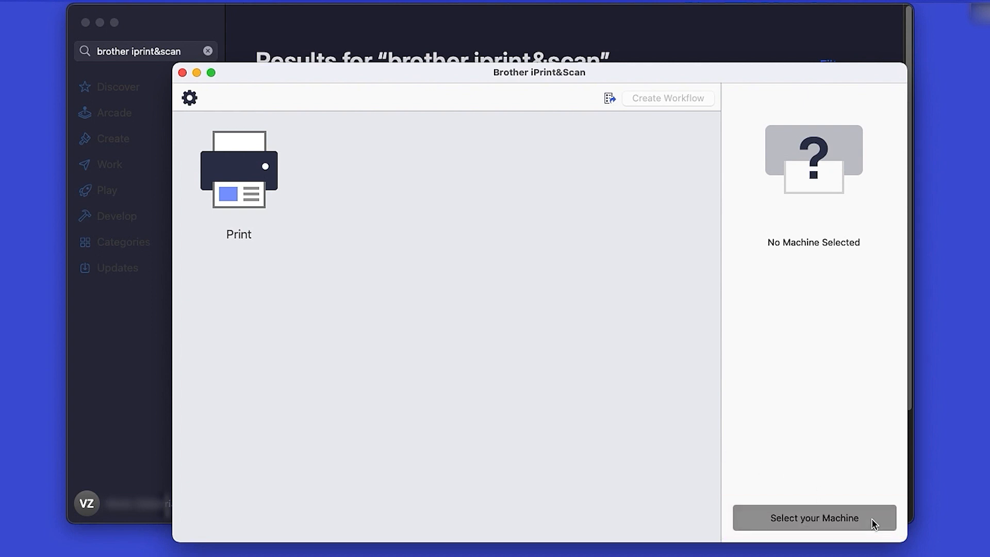
pyautogui.click(815, 517)
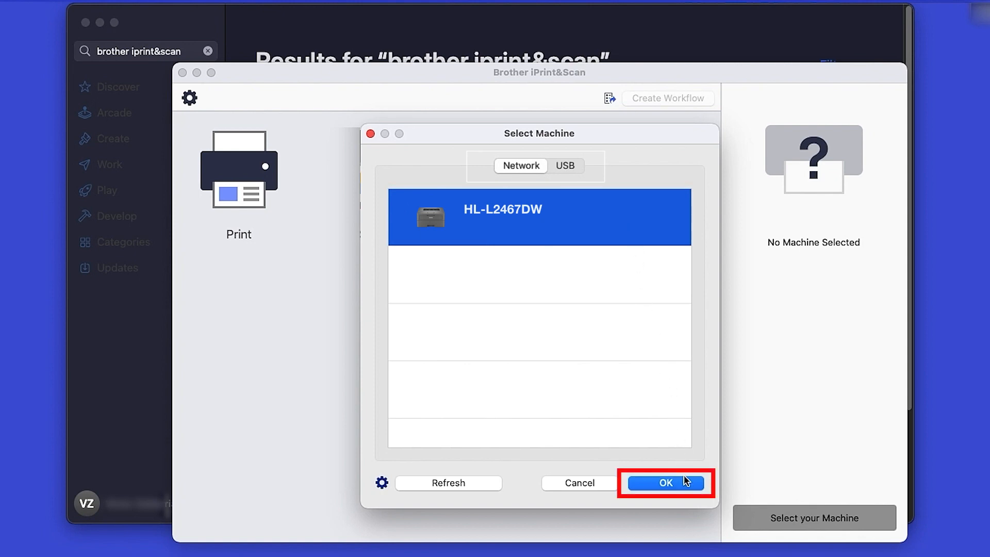
pyautogui.click(666, 483)
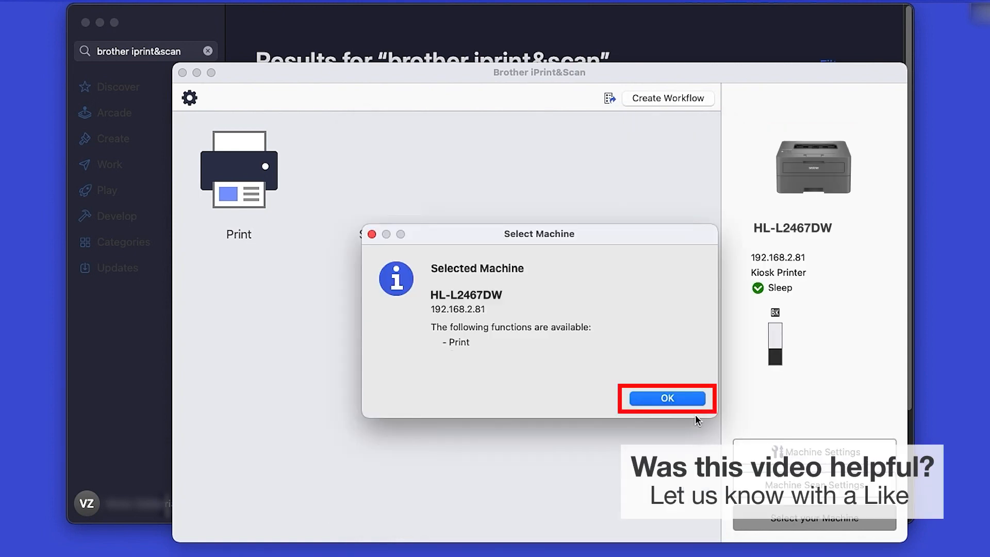
pyautogui.click(666, 398)
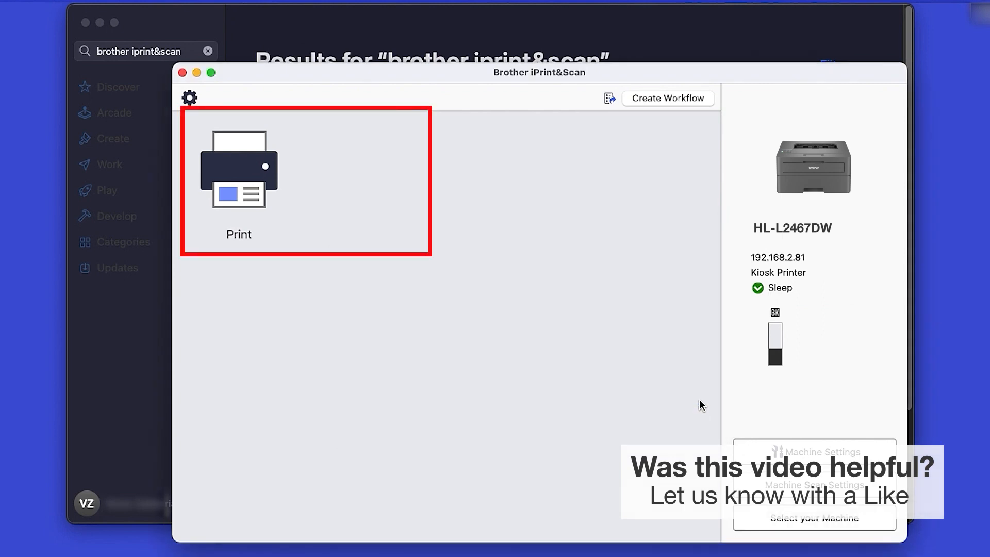